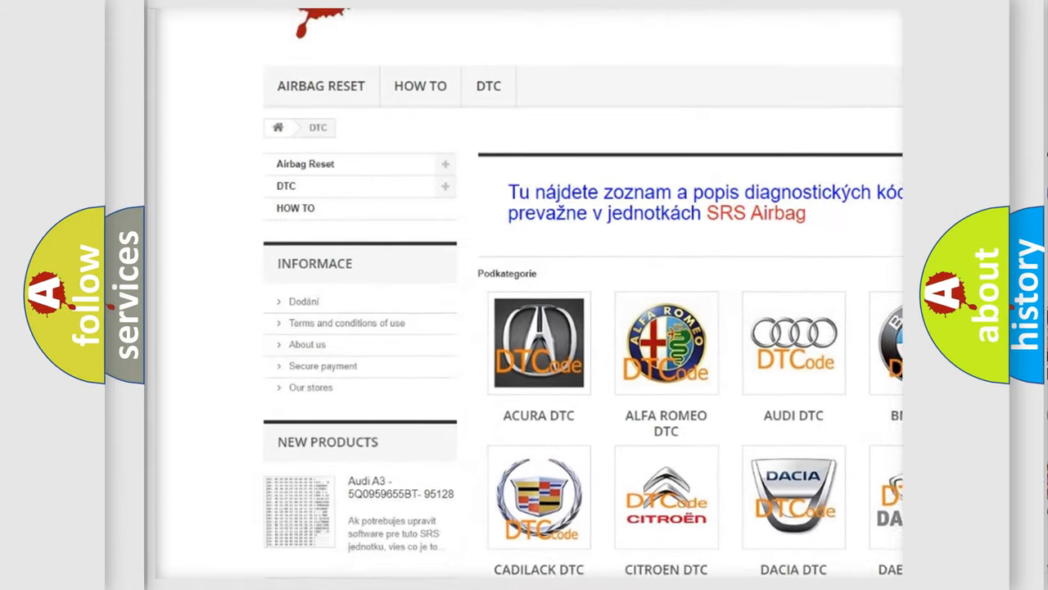
{"action": "scroll", "scroll_direction": "down", "scroll_amount": 3}
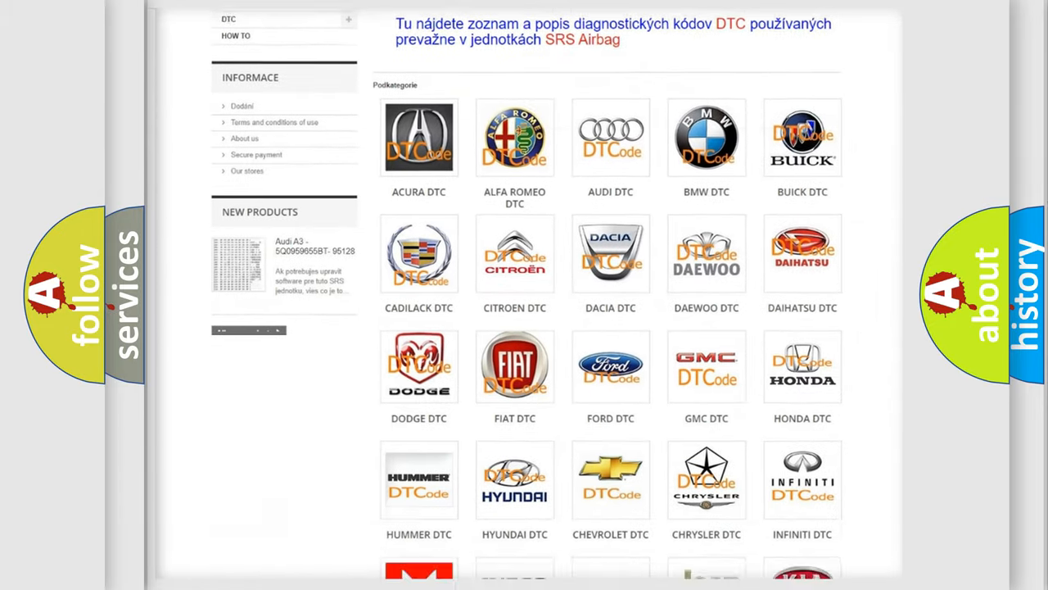
{"action": "scroll", "scroll_direction": "down", "scroll_amount": 3}
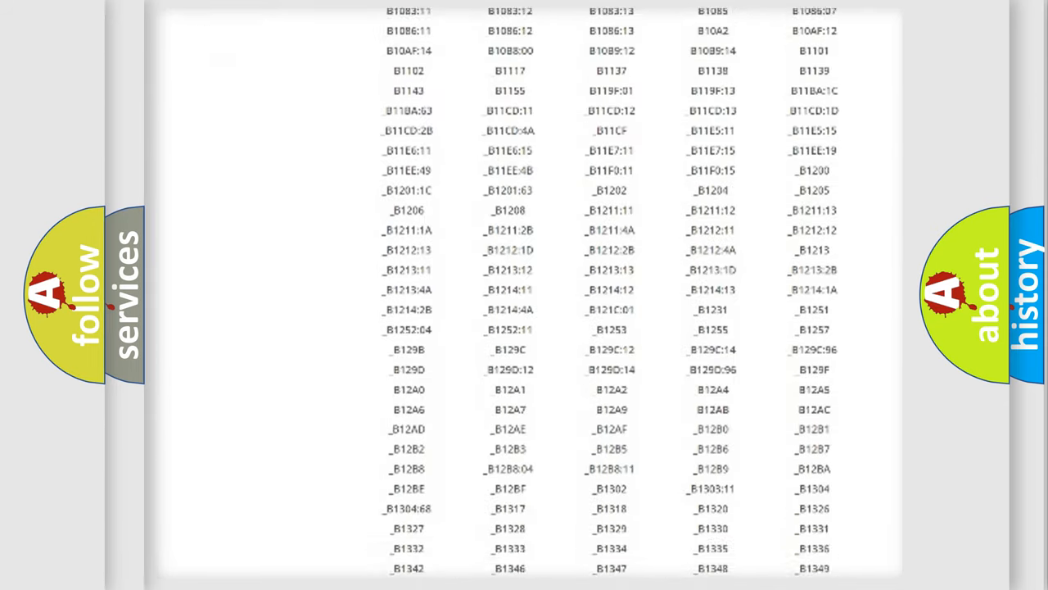
{"action": "scroll", "scroll_direction": "down", "scroll_amount": 3}
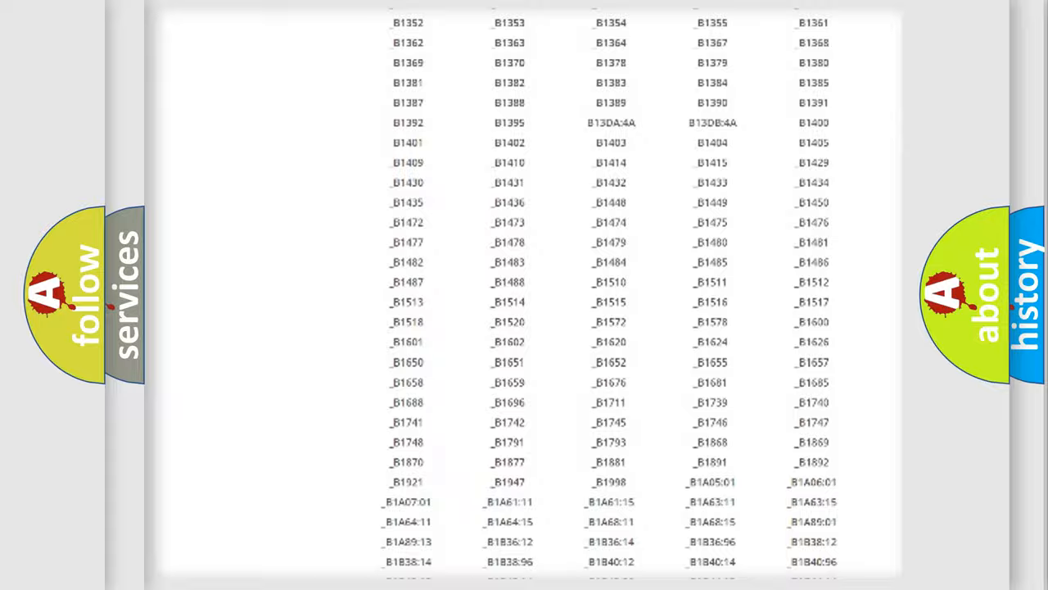